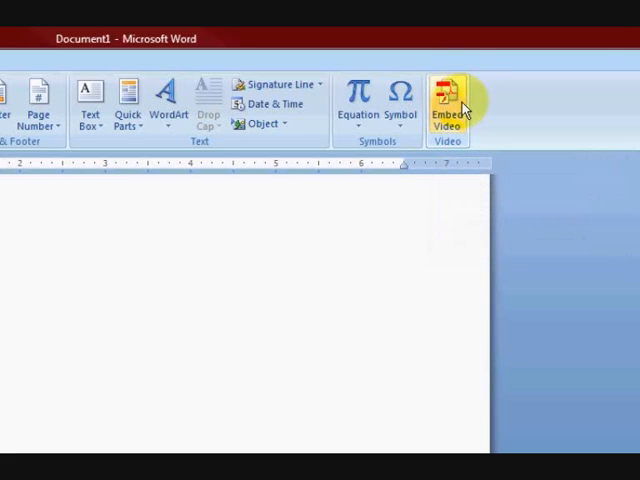
mouse_move(449, 105)
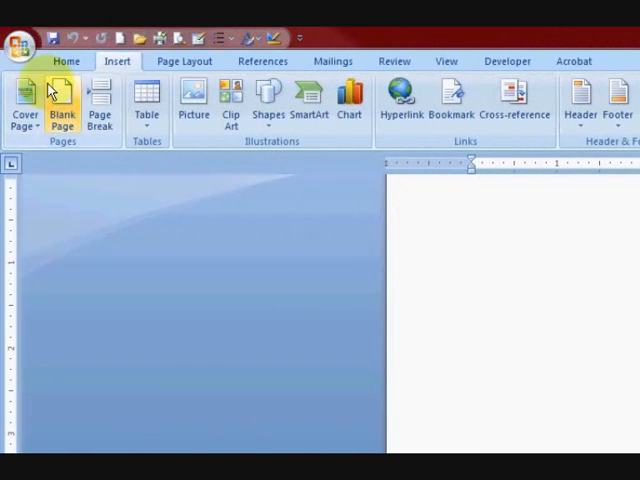
- Open the Office button menu showing recent documents and Word Options
left_click(20, 45)
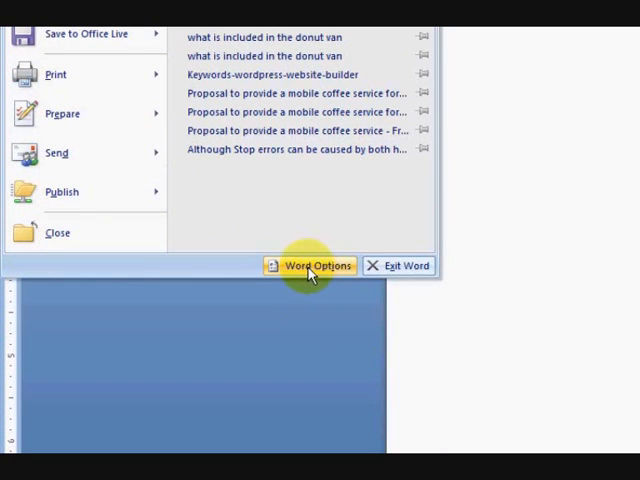
- Open Word Options on the Add-ins page and scroll down to the Manage box
left_click(316, 265)
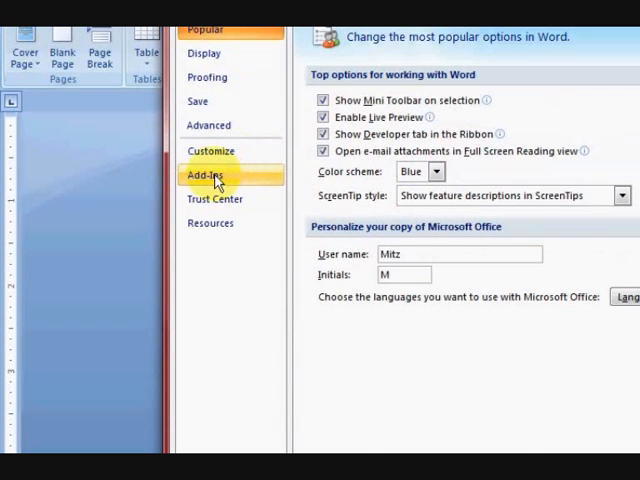
left_click(205, 176)
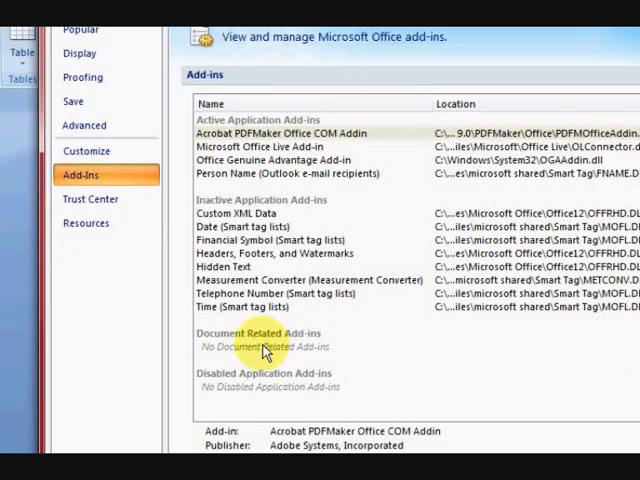
scroll("down", 3)
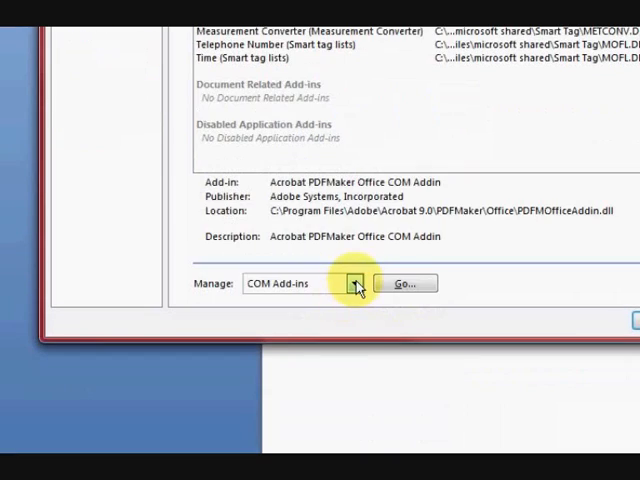
- Review the empty Disabled Items list via Manage, then close it and Word Options
left_click(355, 283)
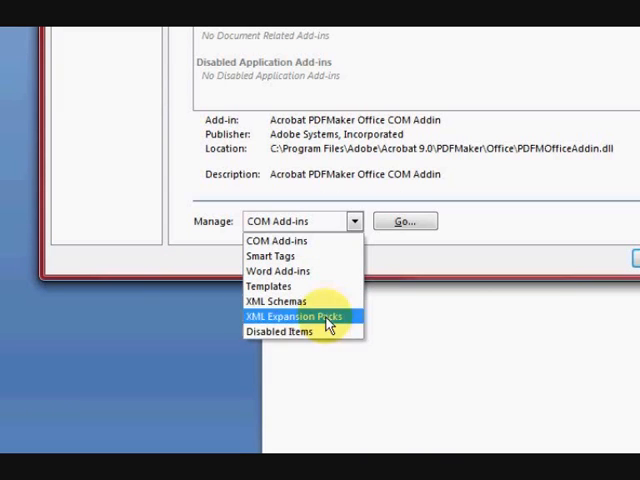
left_click(281, 331)
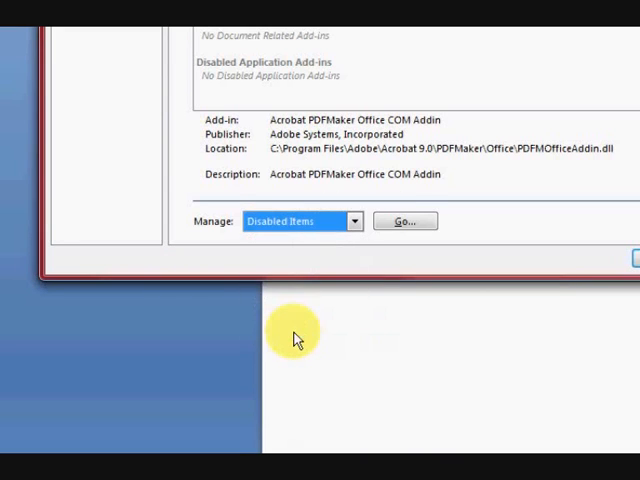
left_click(405, 221)
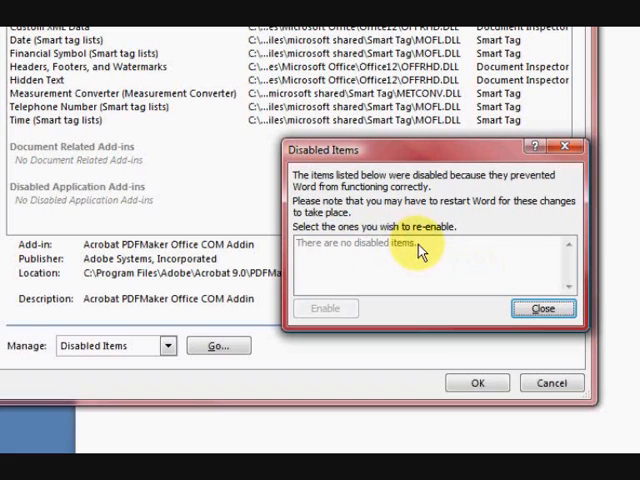
mouse_move(473, 247)
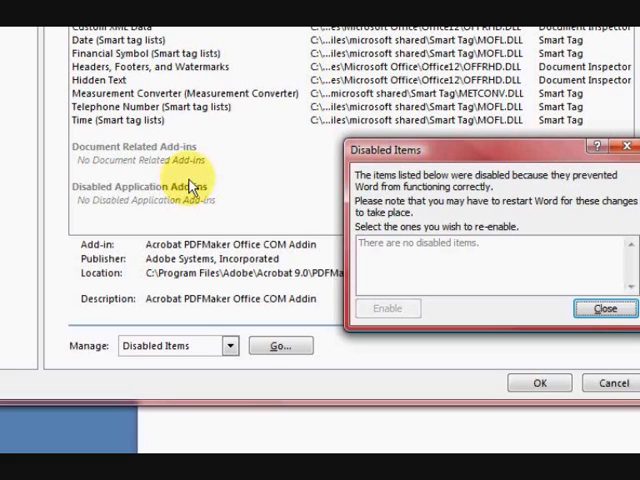
mouse_move(228, 180)
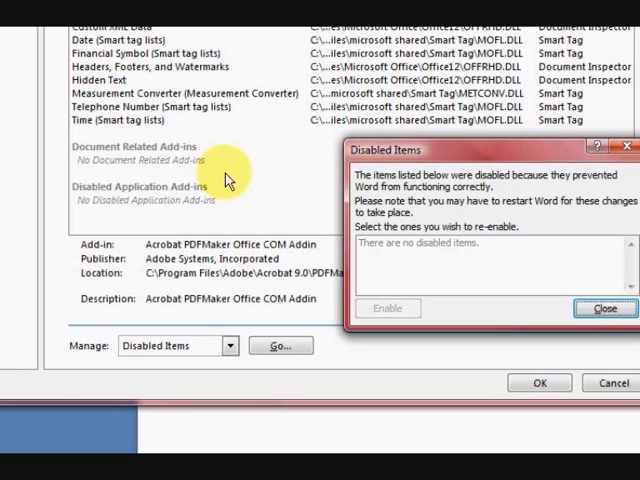
left_click(605, 308)
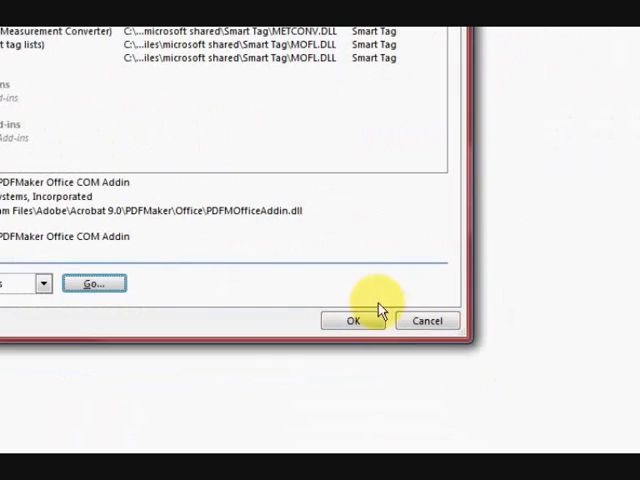
left_click(352, 320)
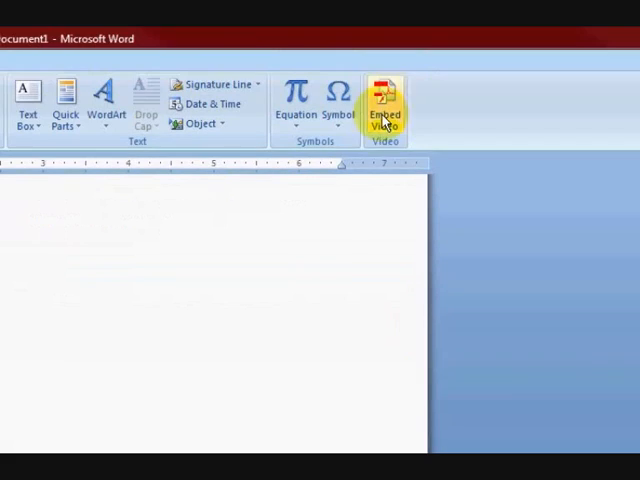